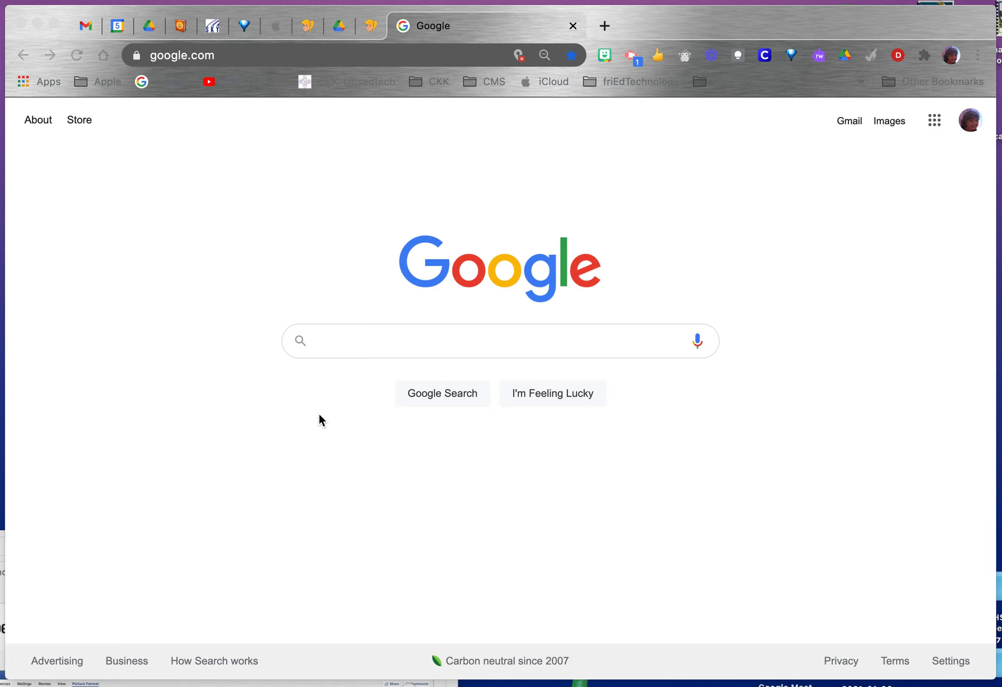
mouse_move(390, 299)
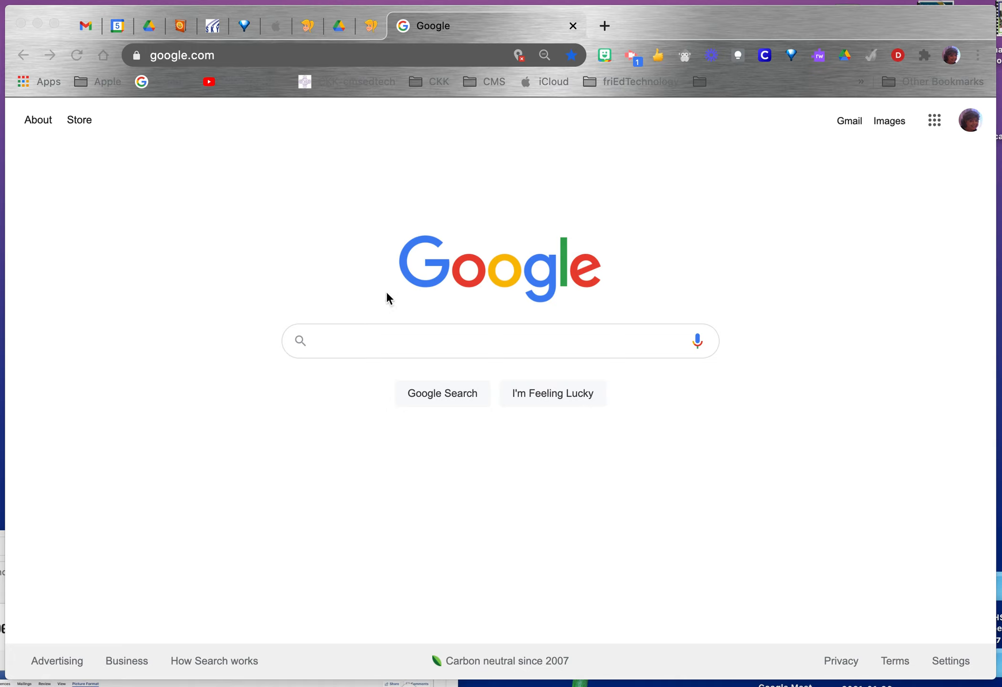
mouse_move(932, 130)
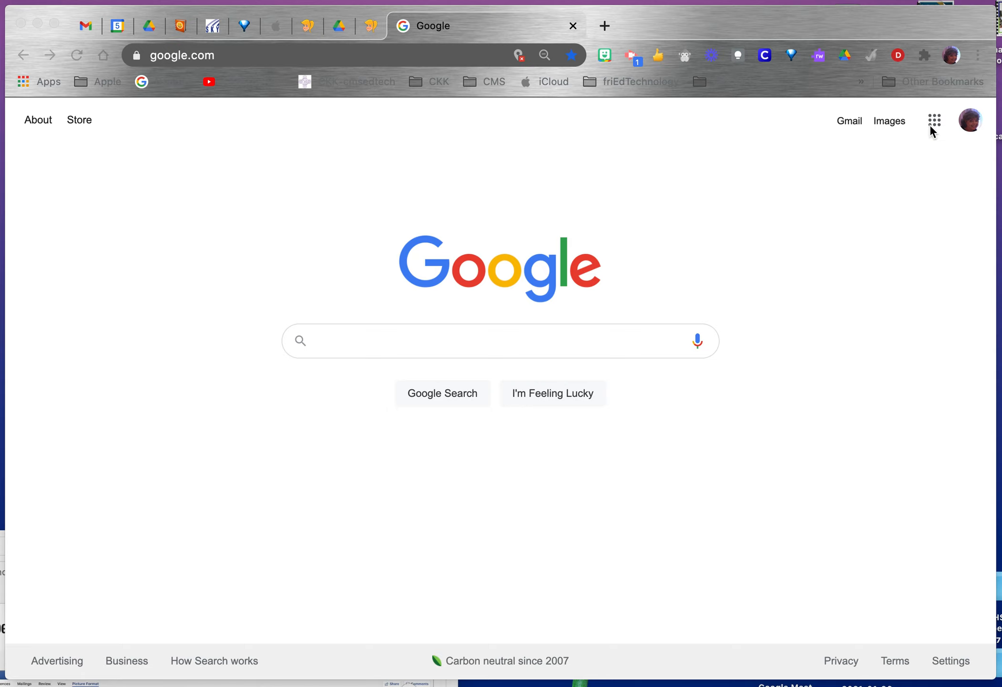
In Google Calendar, show the personal calendar's events, then hide them again
left_click(934, 120)
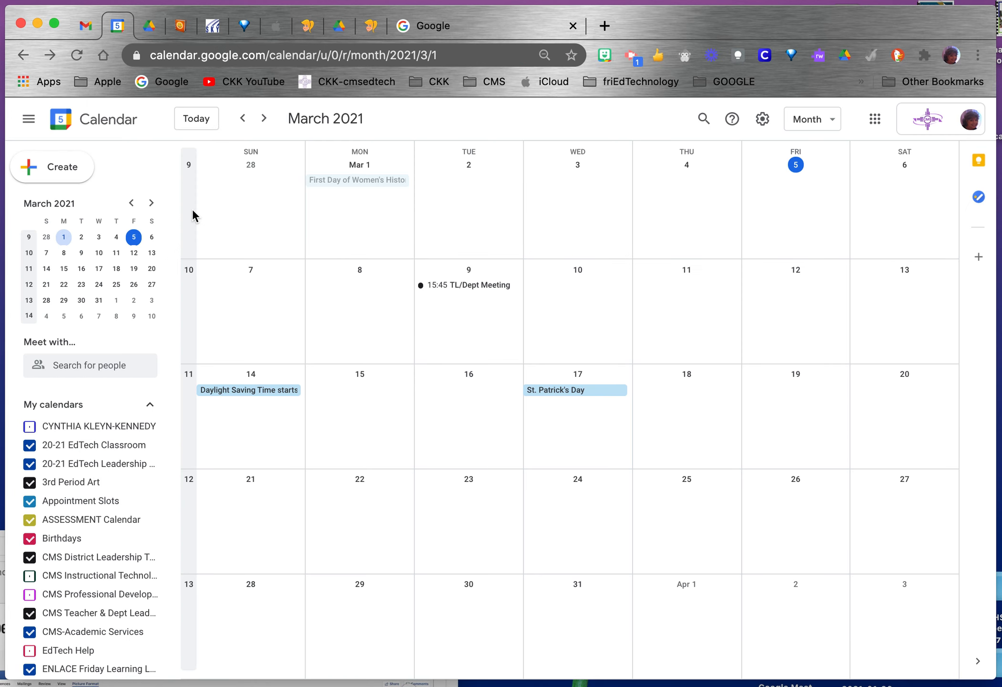
left_click(30, 426)
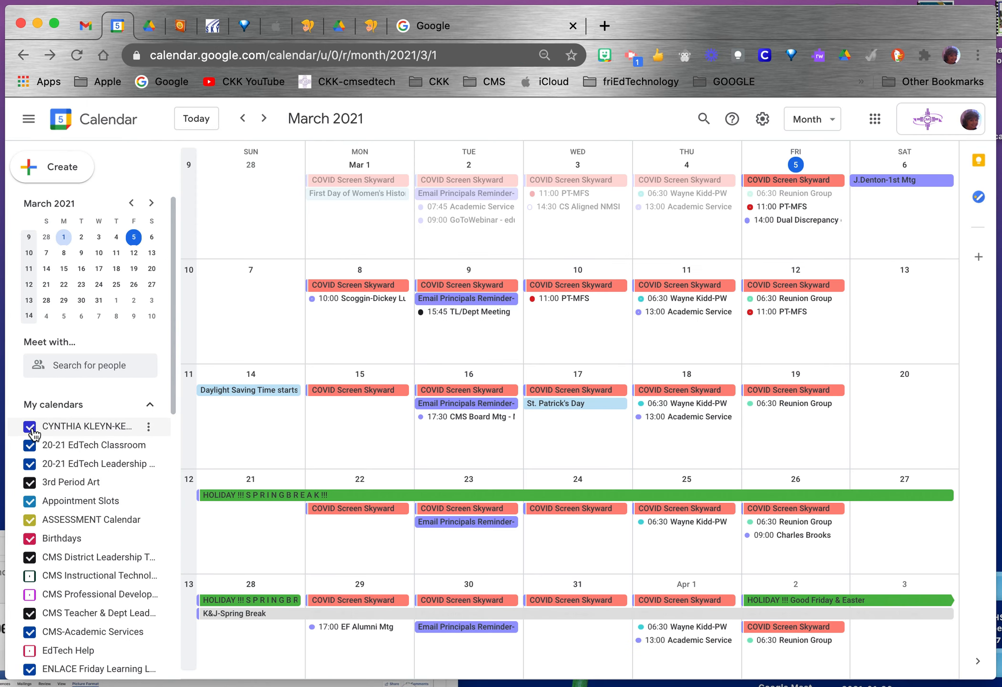
left_click(30, 426)
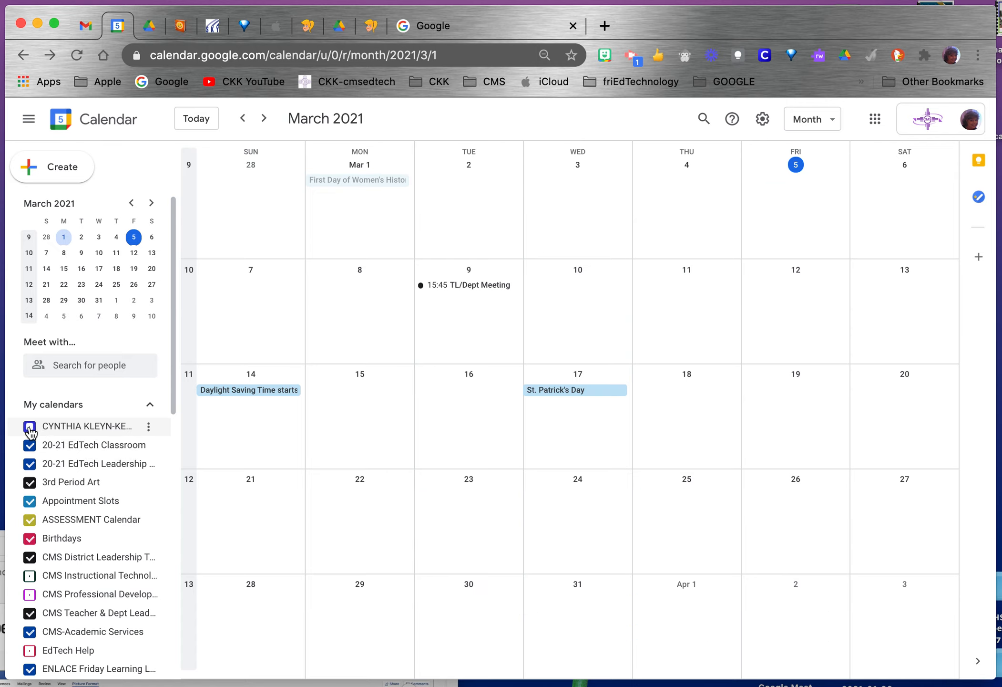
left_click(30, 426)
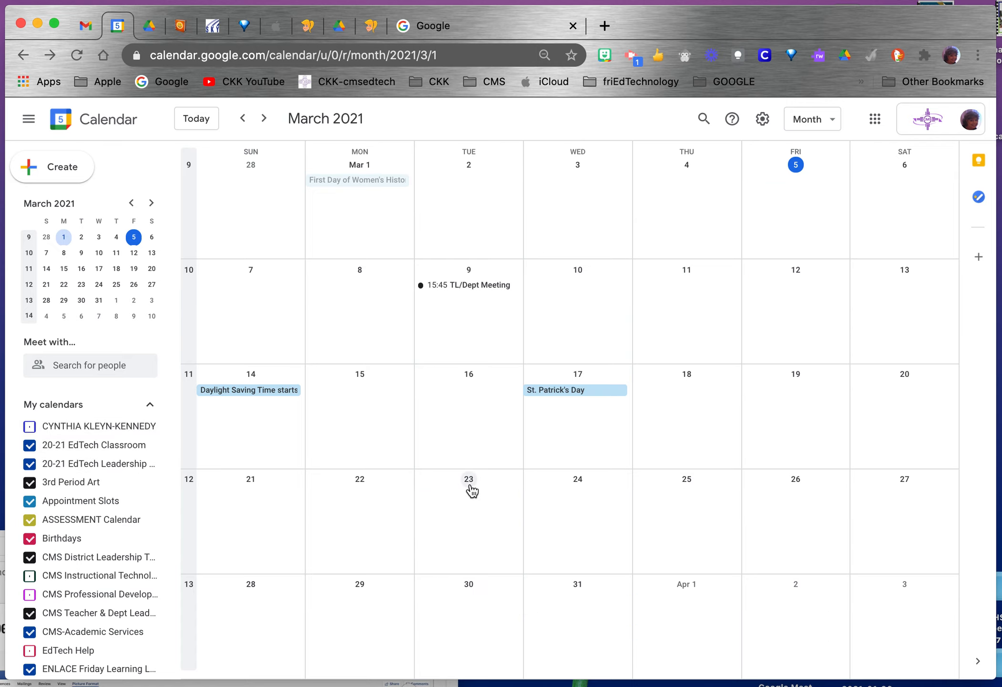
mouse_move(466, 357)
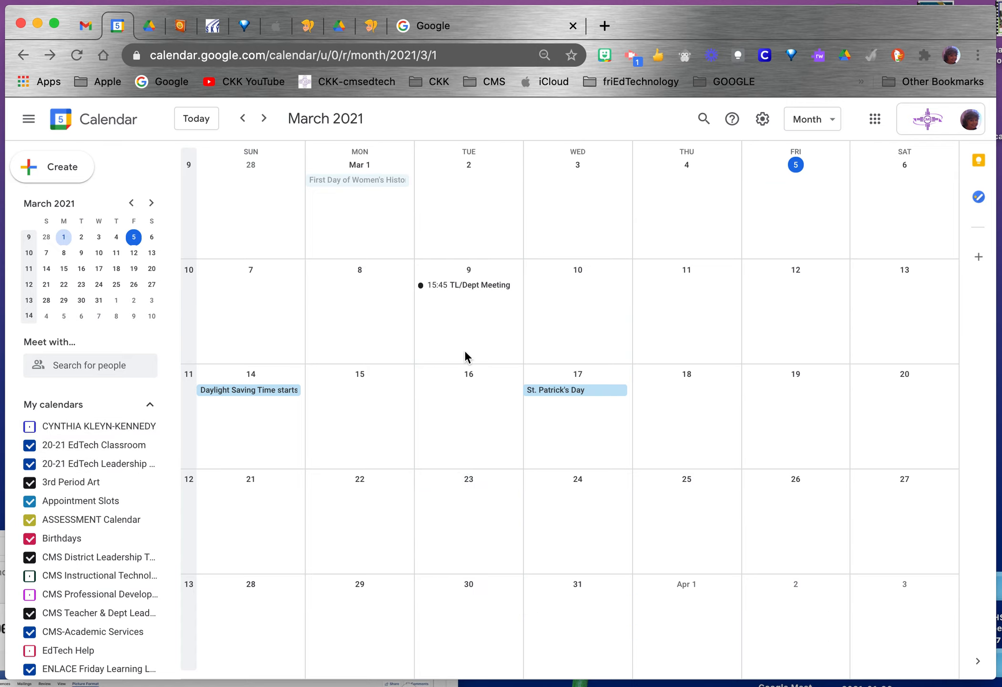
mouse_move(481, 354)
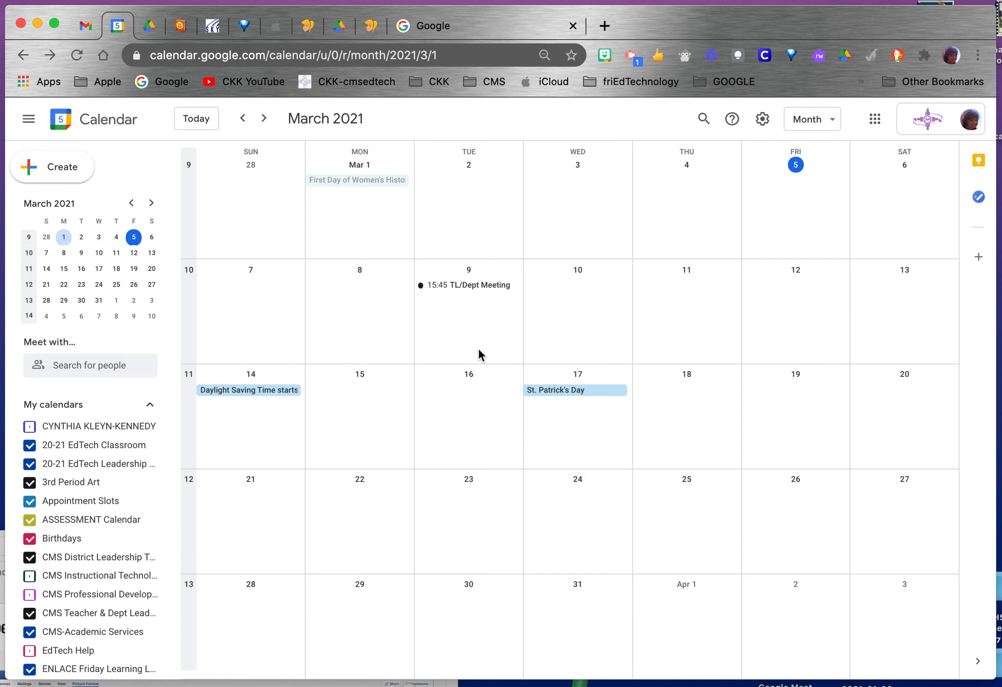
mouse_move(409, 344)
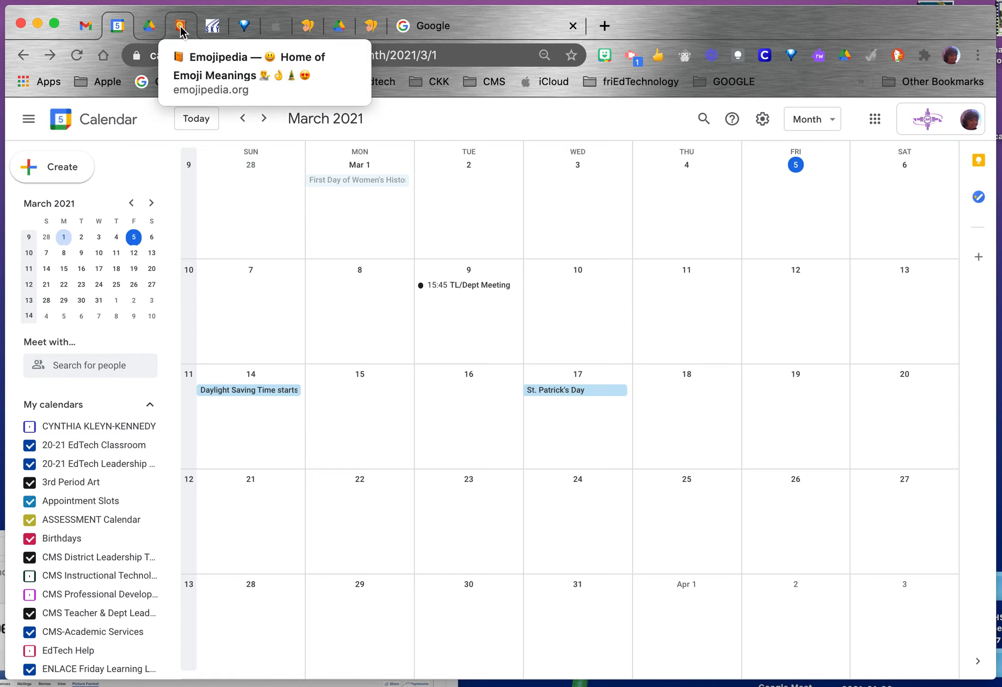
In Emojipedia, search 'technology', then return home and scroll to the Most Popular list
left_click(181, 26)
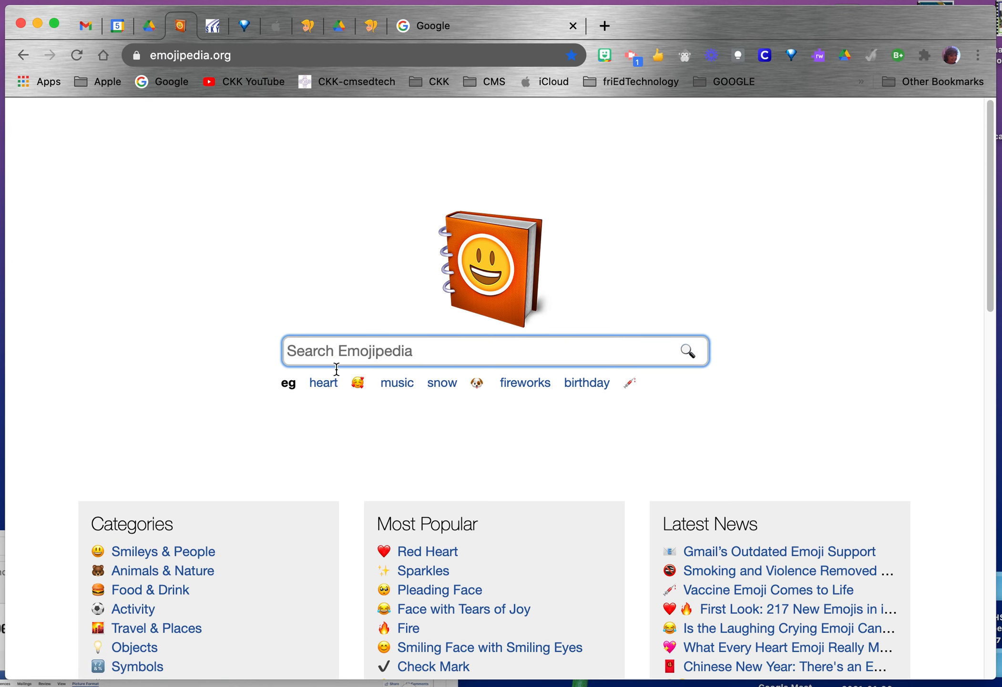
scroll("down", 3)
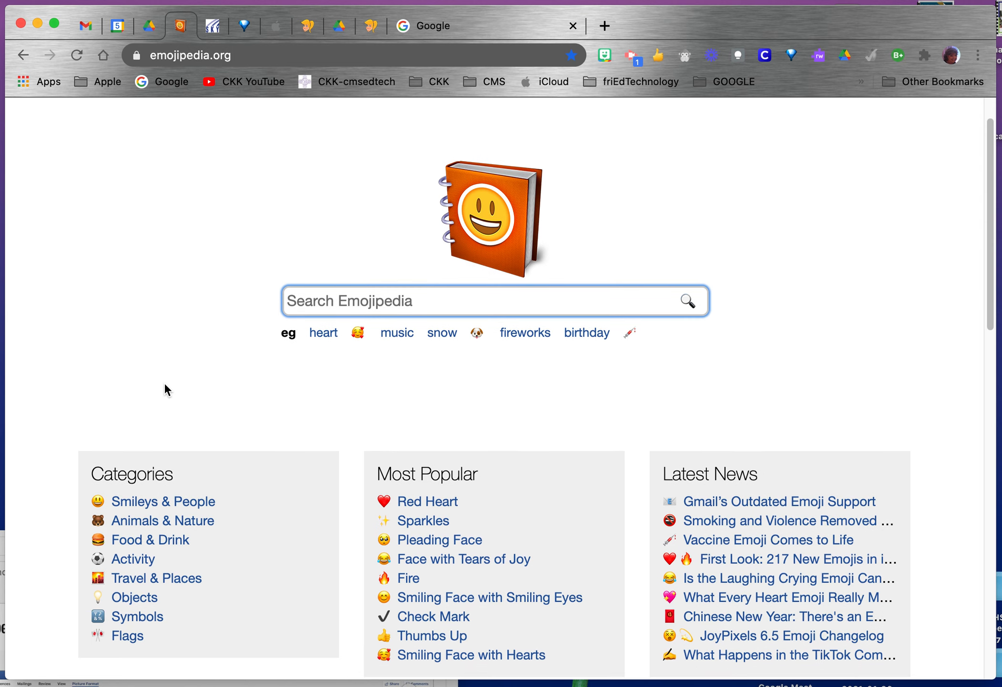
scroll("down", 3)
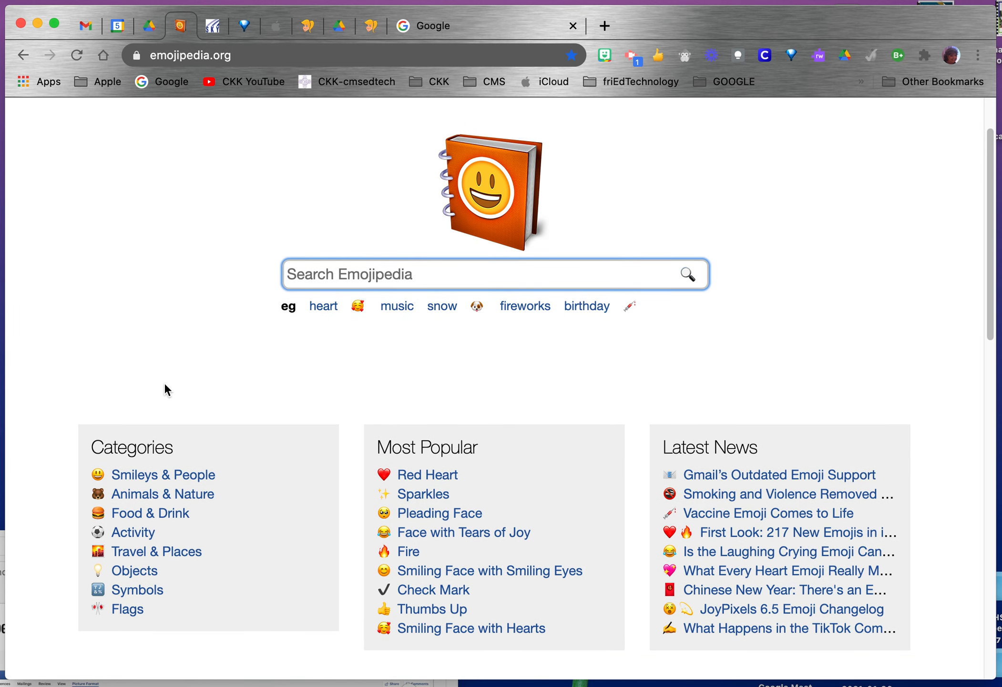
mouse_move(78, 580)
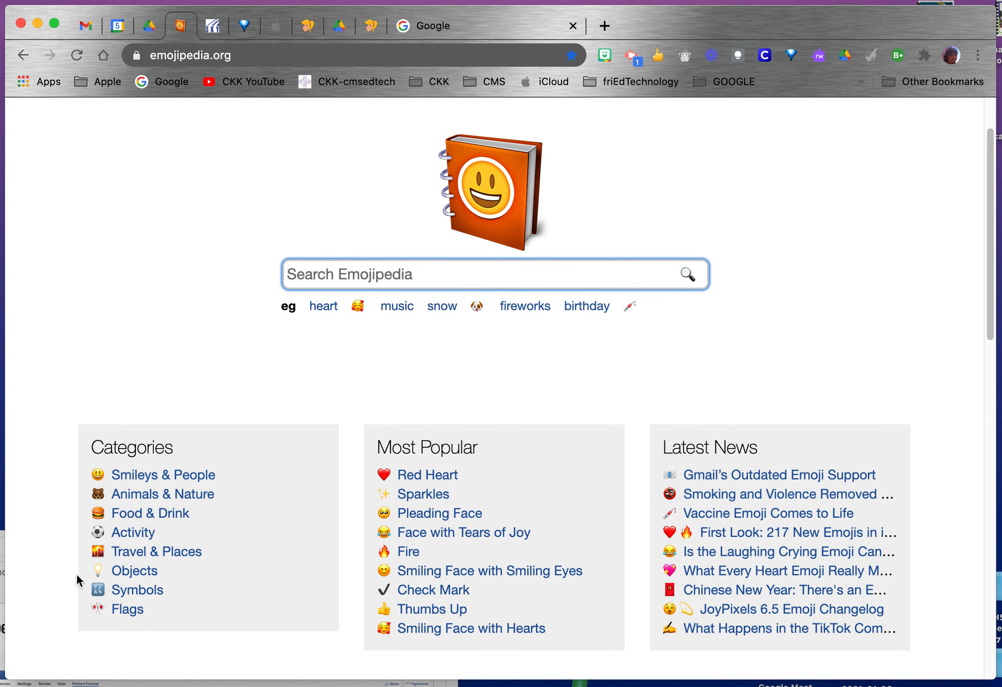
mouse_move(440, 513)
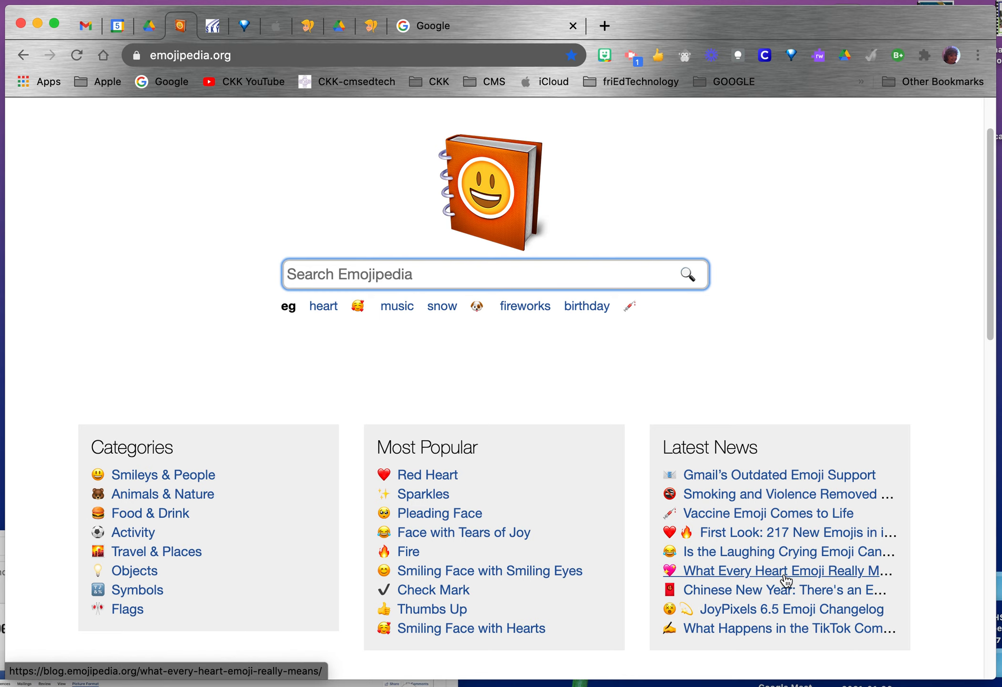
mouse_move(337, 409)
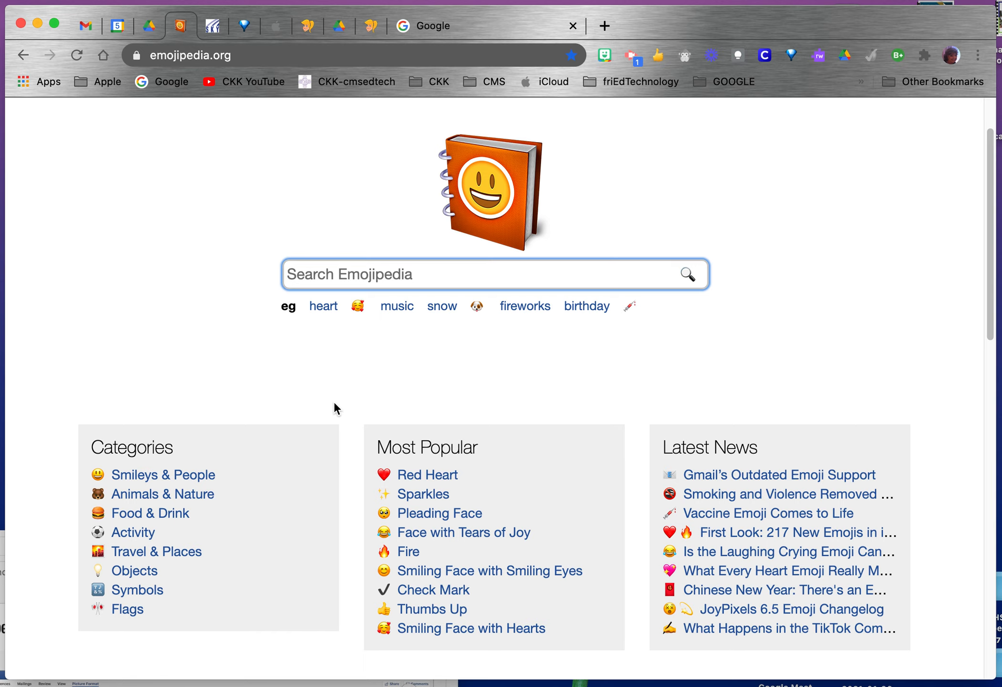
type("technology")
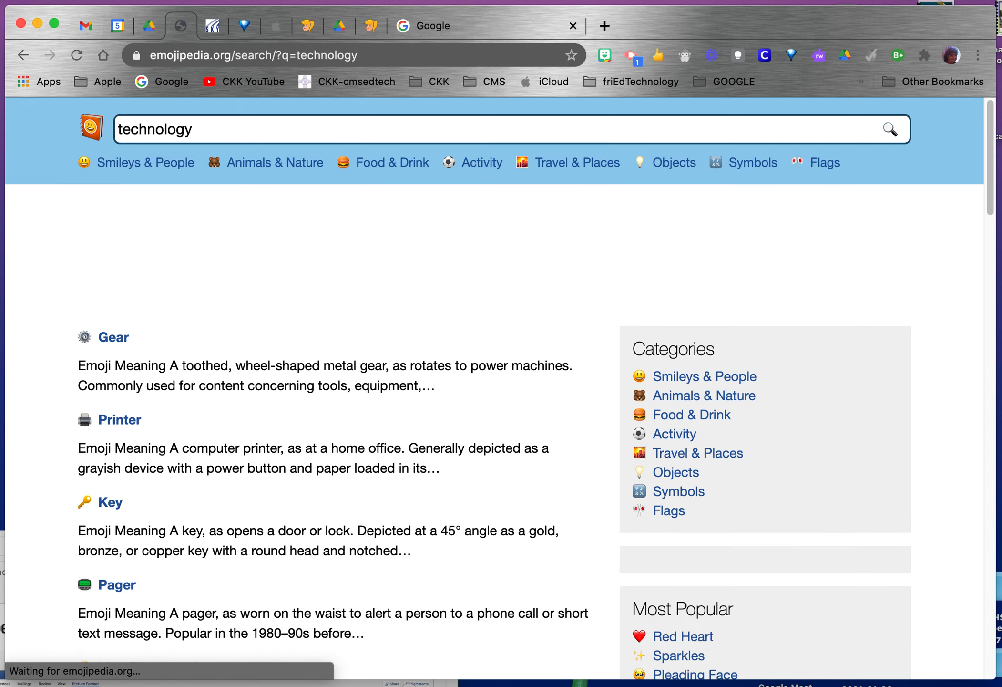
scroll("down", 3)
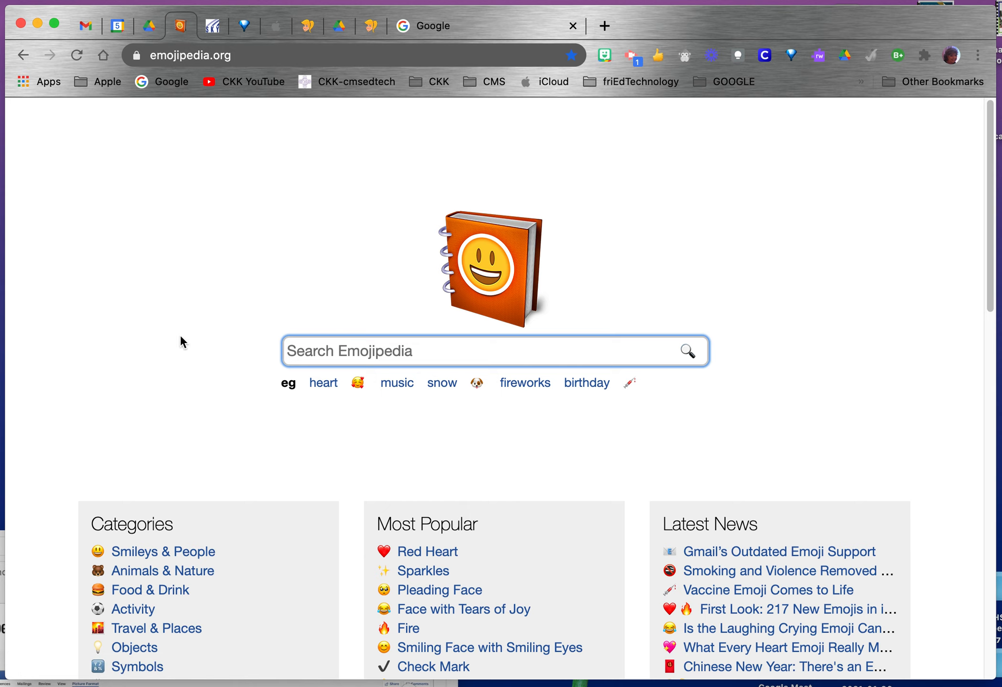
mouse_move(273, 424)
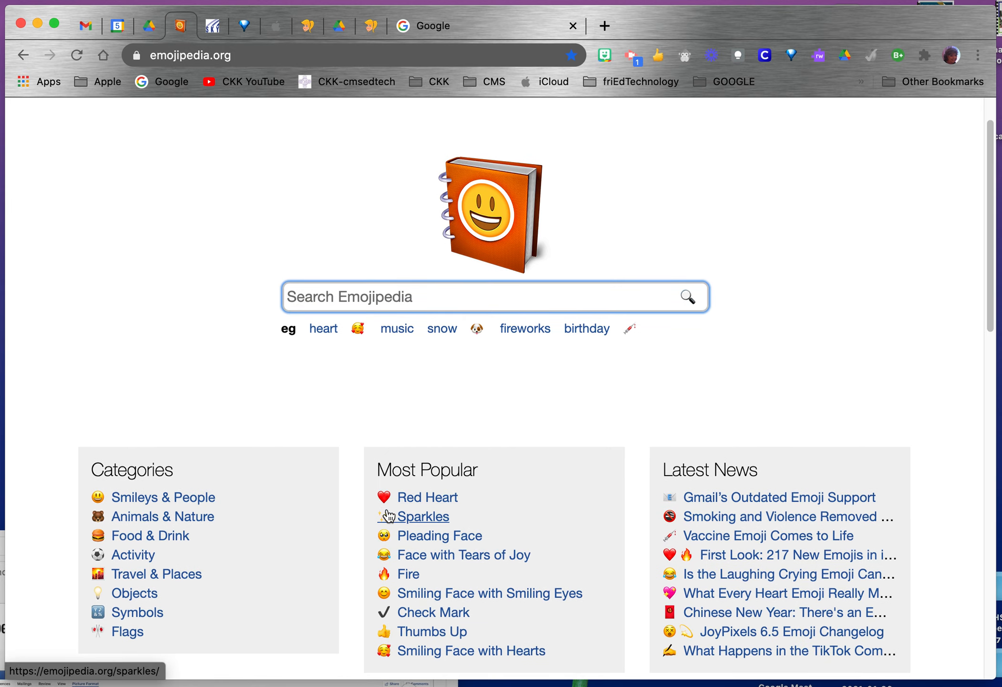
Copy the fire emoji from its Emojipedia page and return to the March calendar
left_click(407, 573)
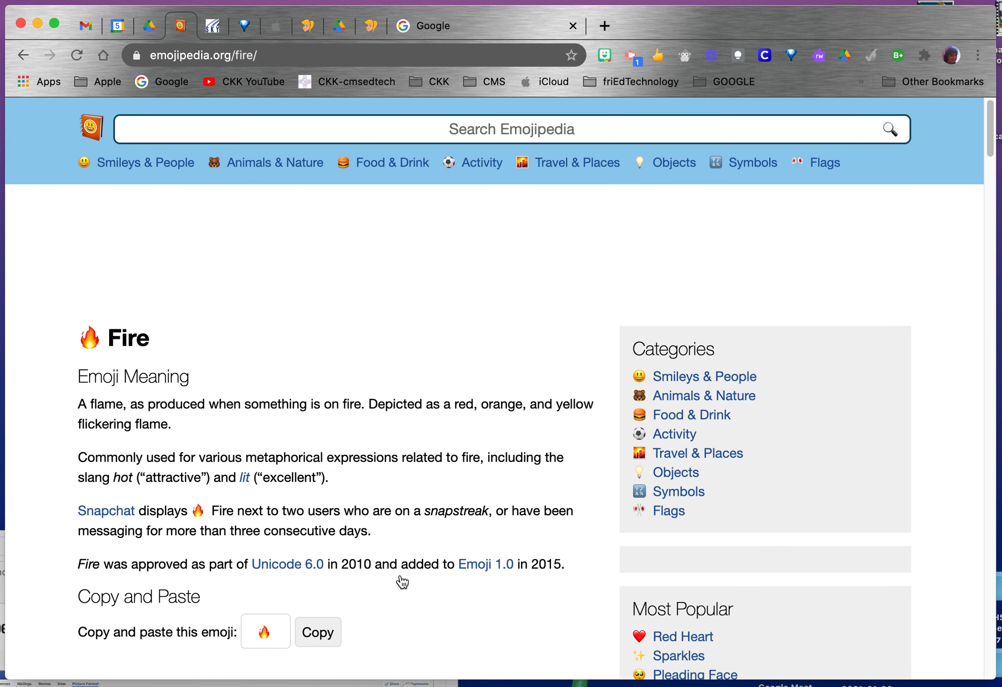
scroll("down", 3)
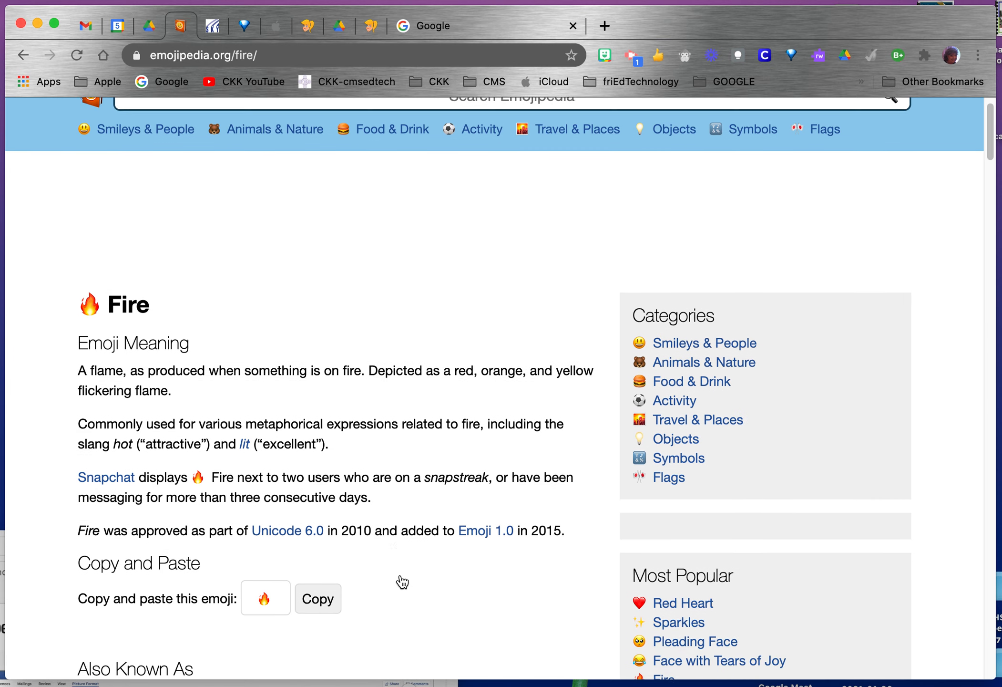
scroll("down", 3)
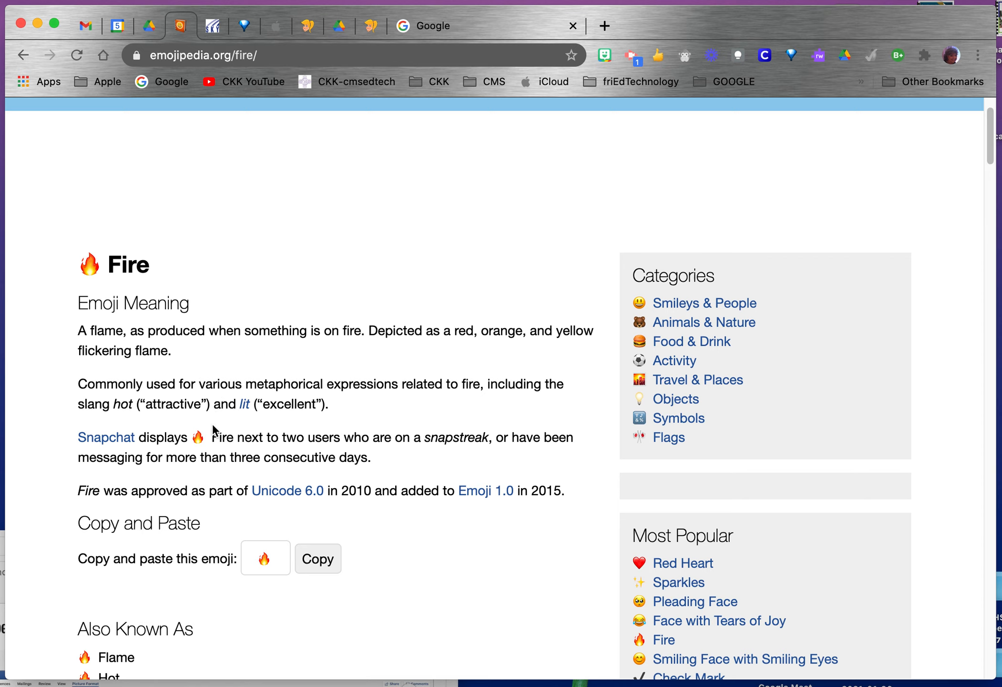
scroll("down", 3)
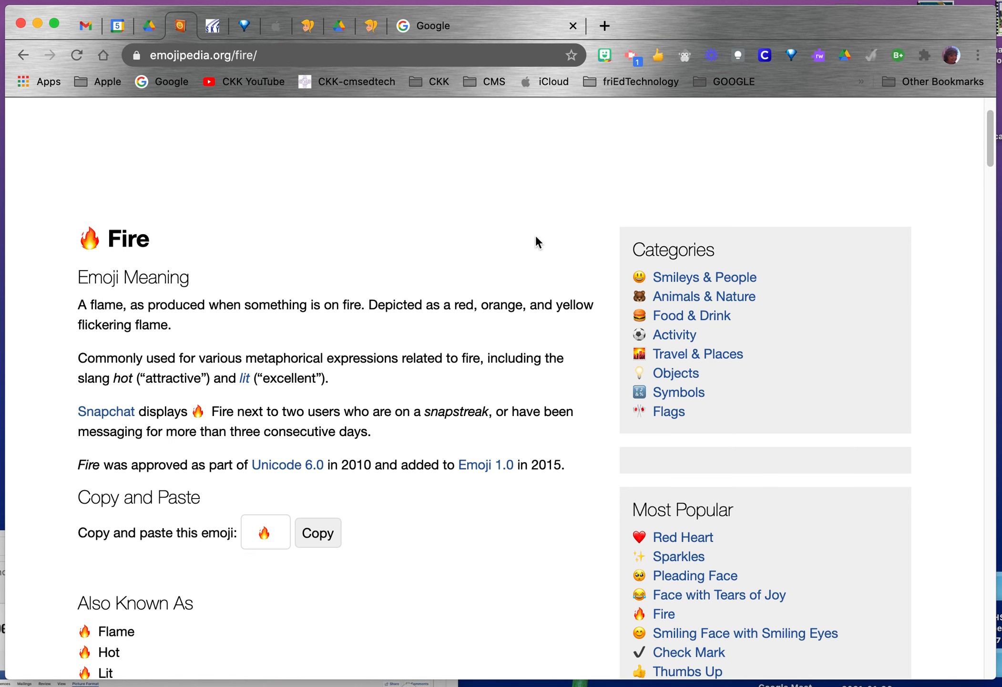
scroll("down", 3)
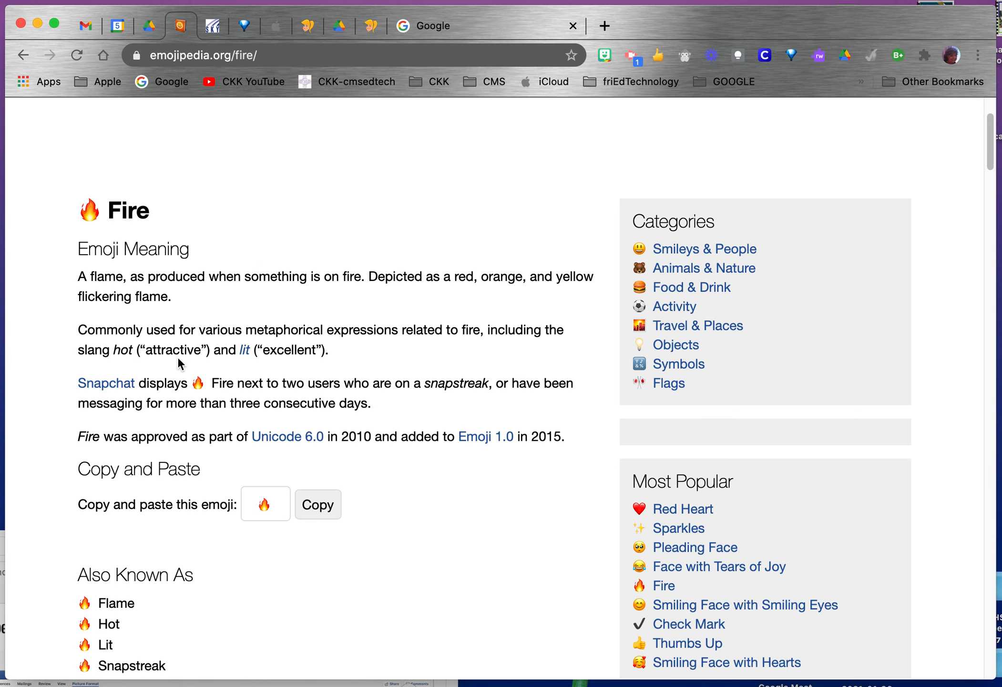
scroll("down", 3)
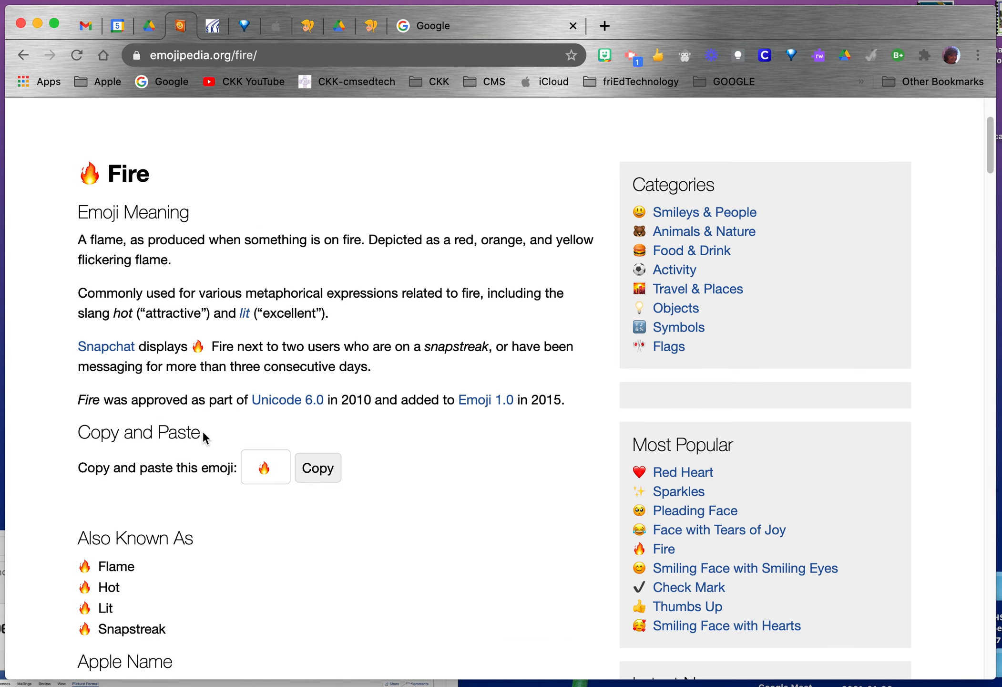
mouse_move(197, 454)
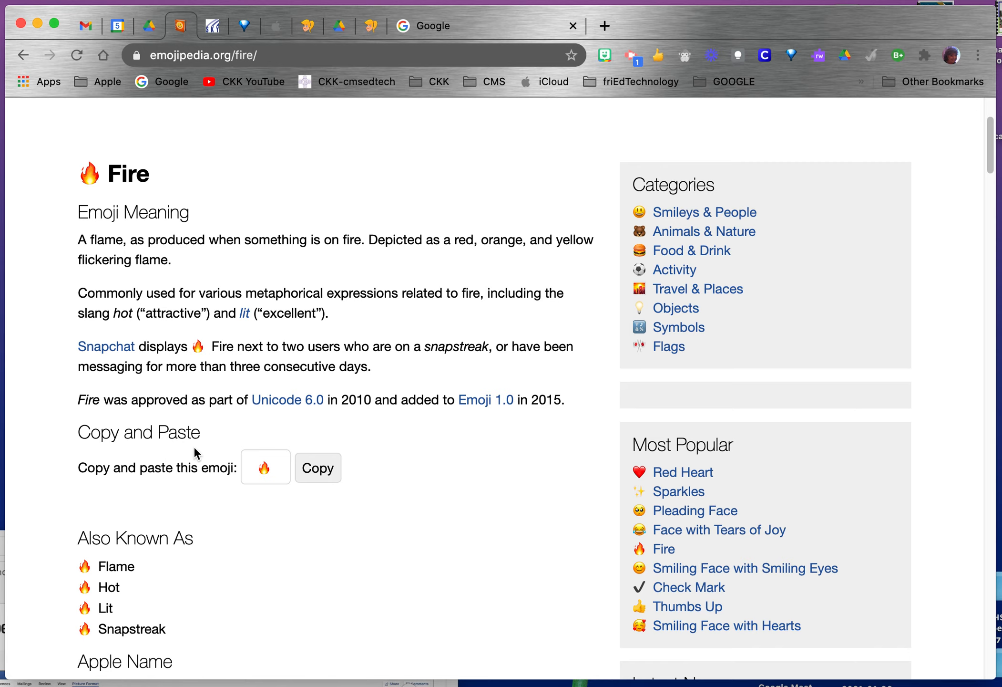
mouse_move(318, 476)
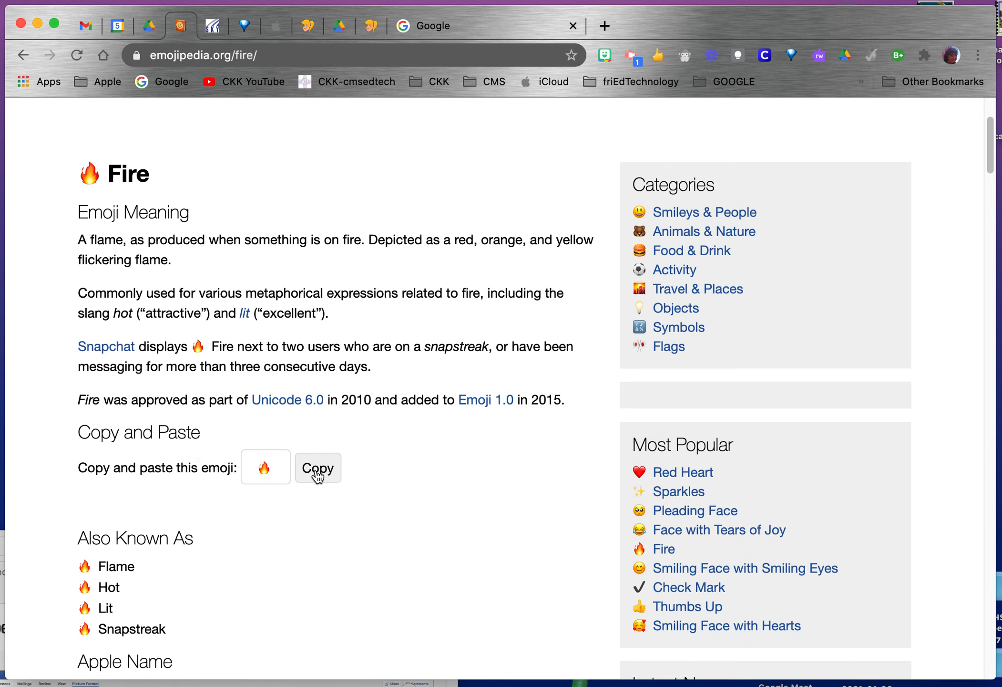
left_click(318, 467)
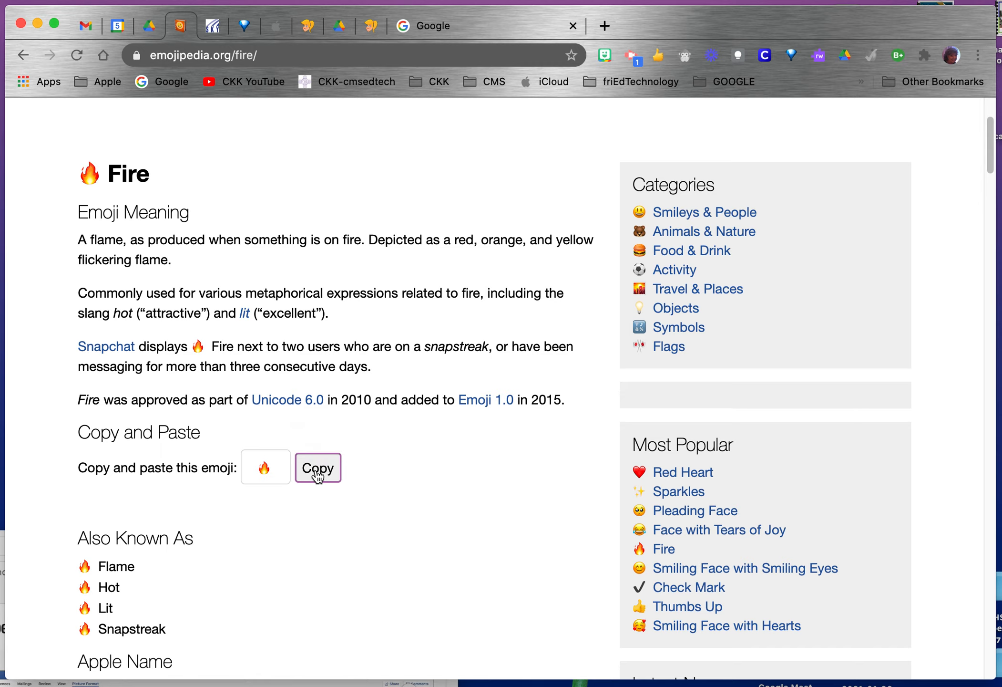
left_click(117, 25)
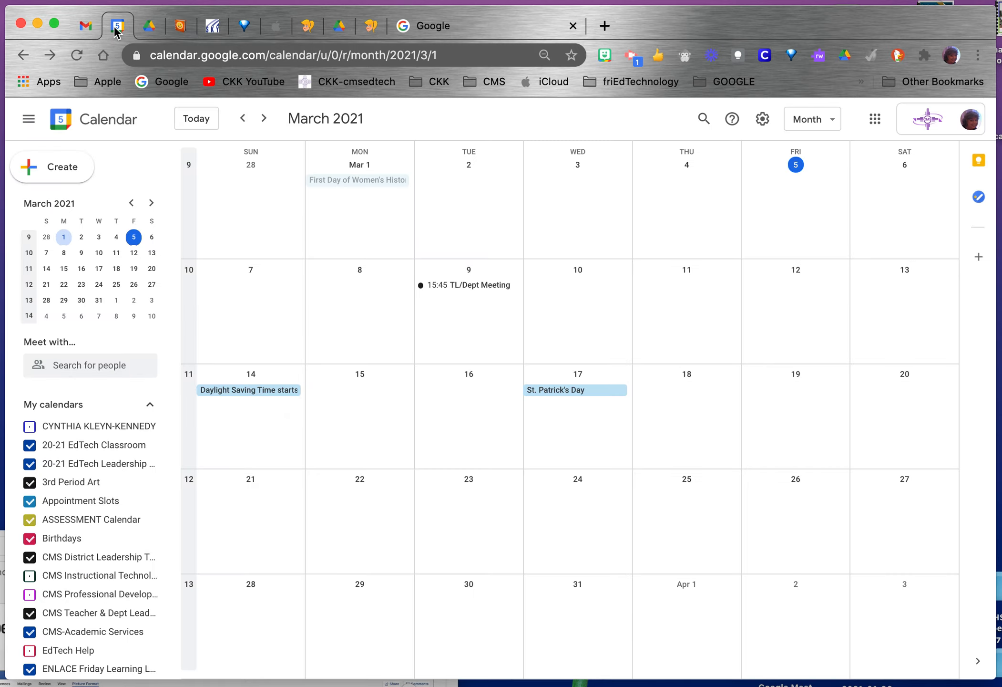
mouse_move(438, 378)
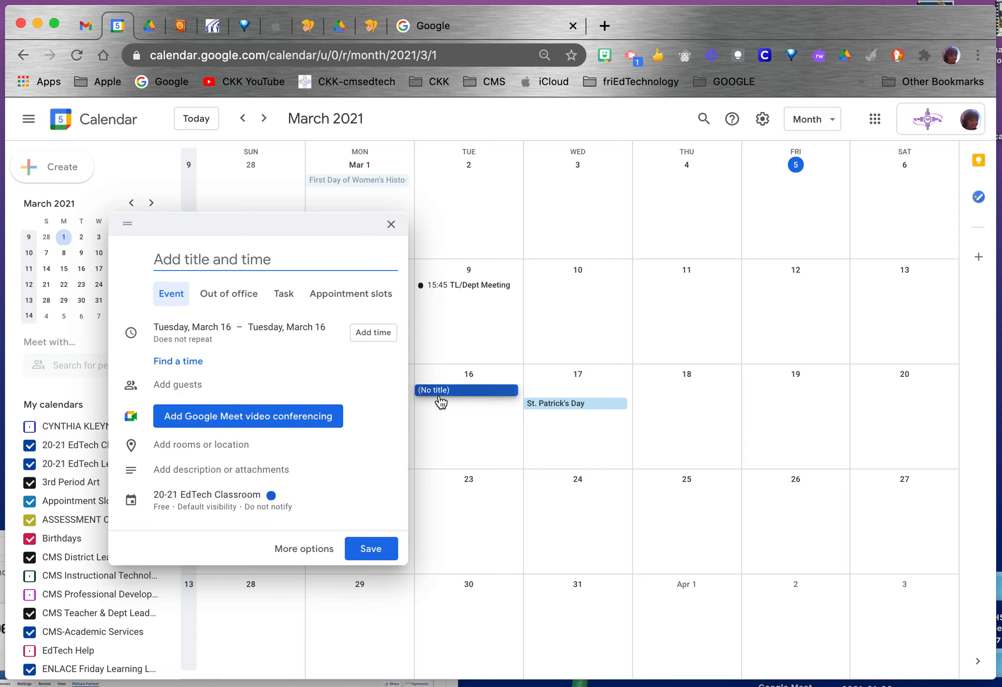
Title the March 16 draft event '🔥Fire Event🔥' with fire emojis on both sides
type("Fire E")
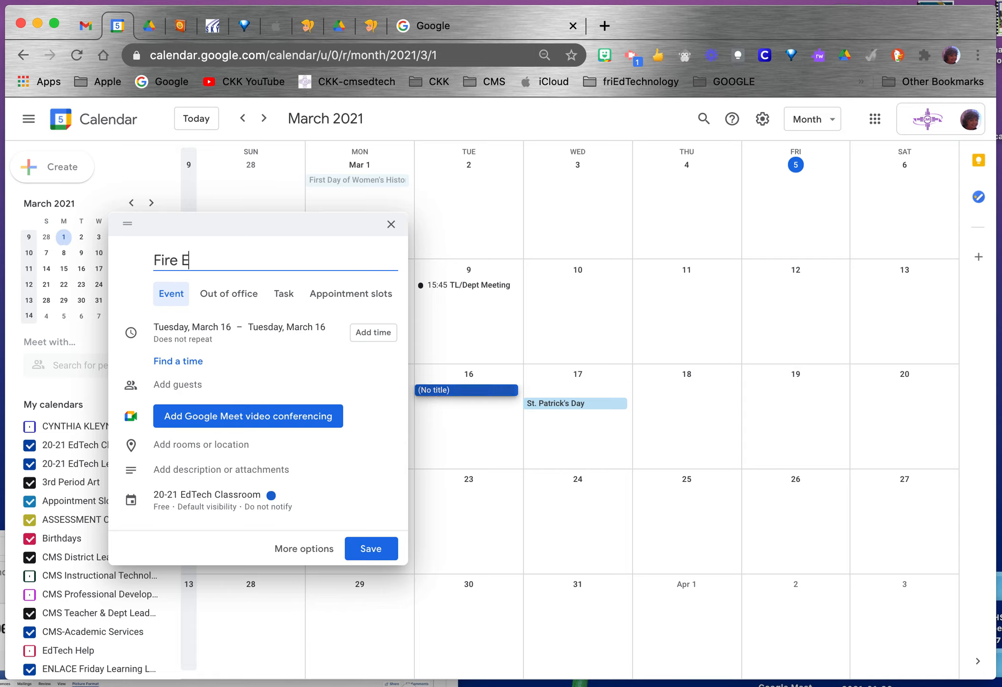
type("vent")
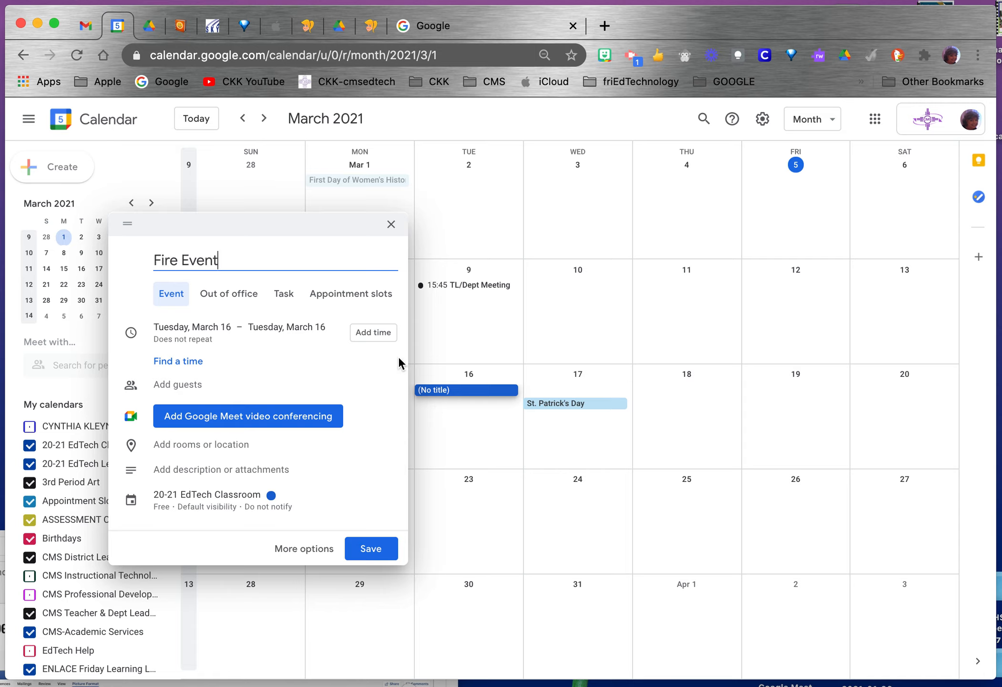
mouse_move(373, 333)
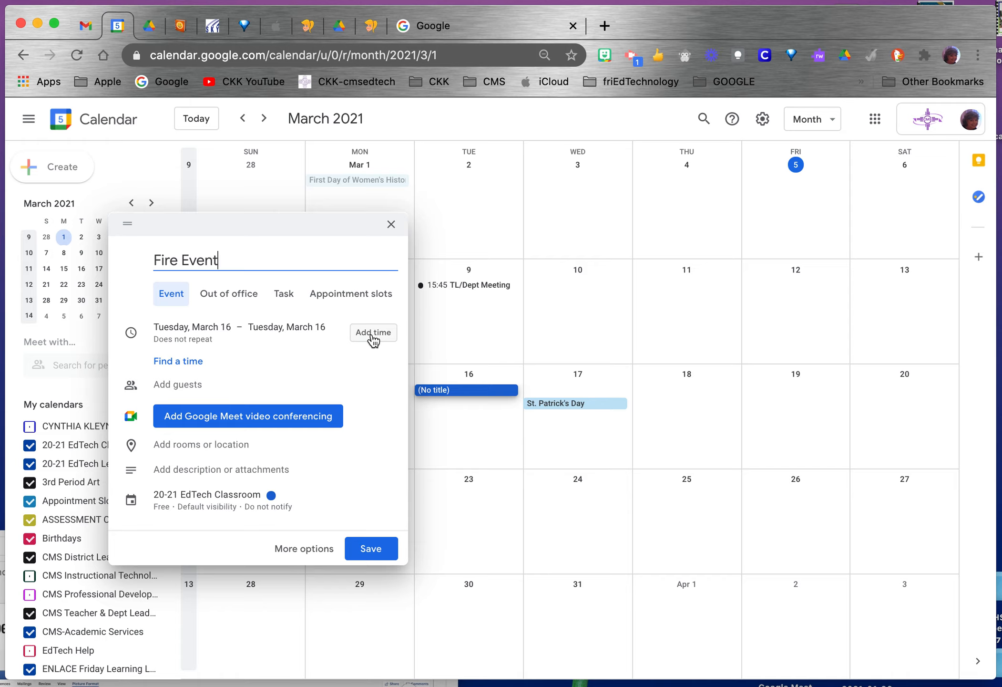
type("🔥")
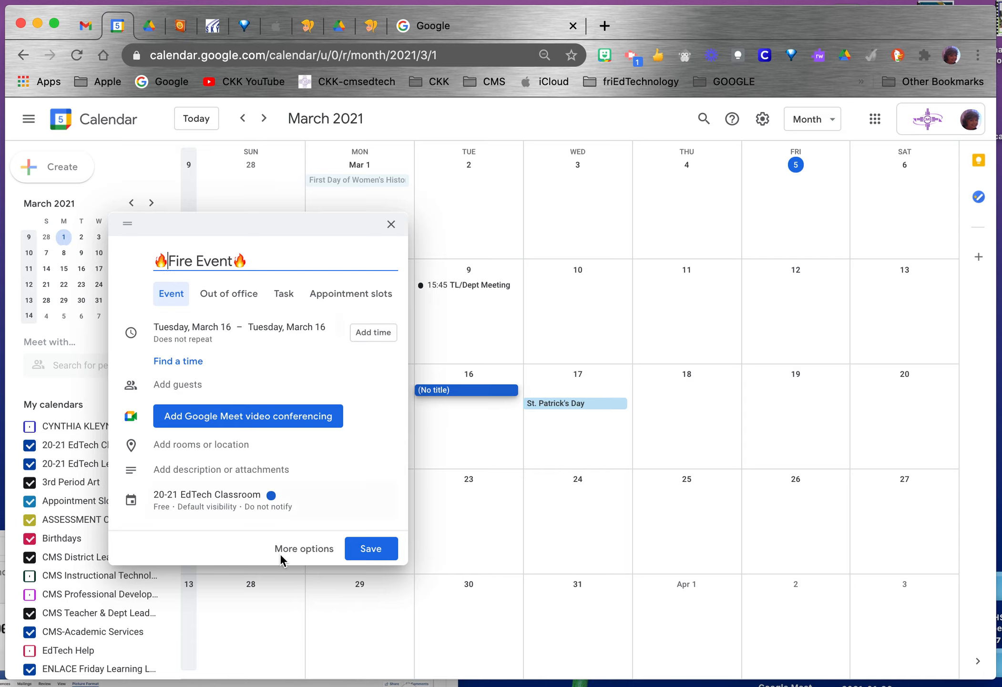
mouse_move(422, 514)
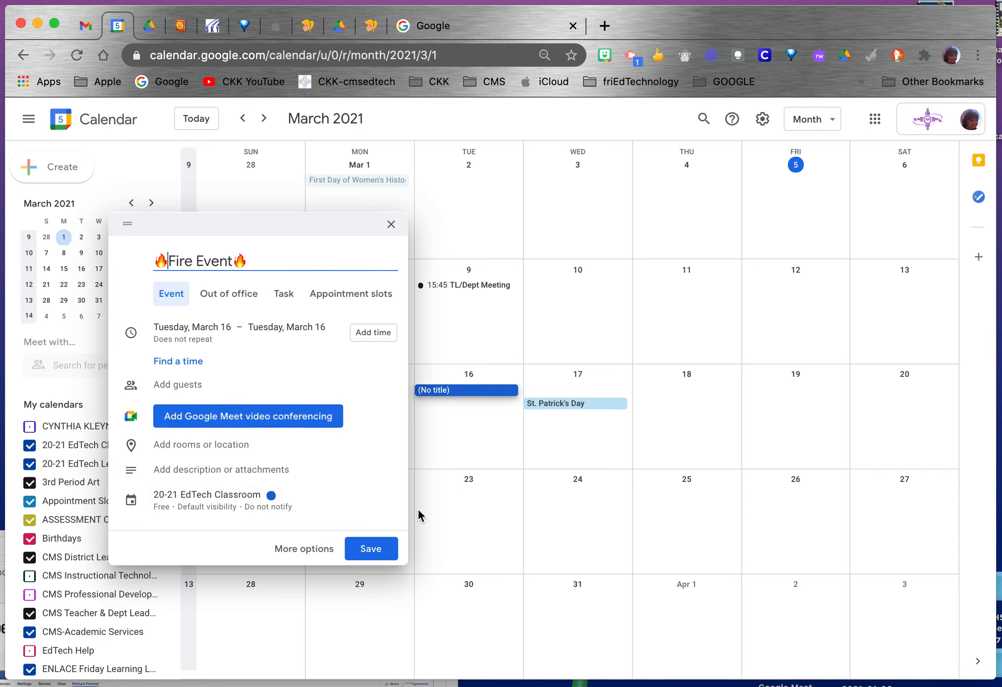
Save the quick event so '🔥Fire Event🔥' shows on Tuesday, March 16
left_click(371, 548)
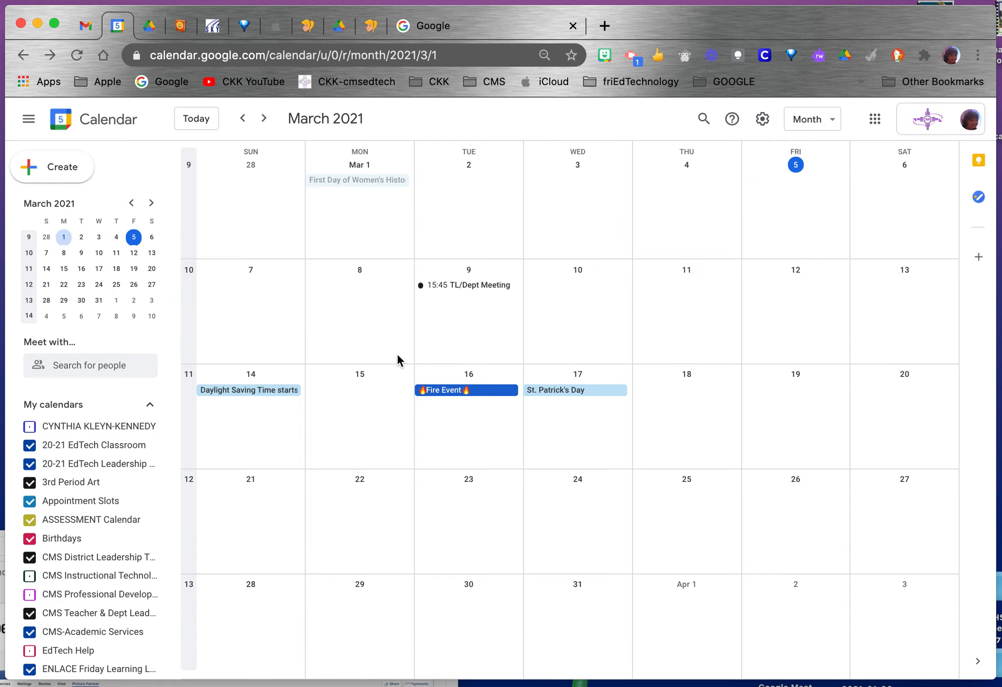
mouse_move(429, 476)
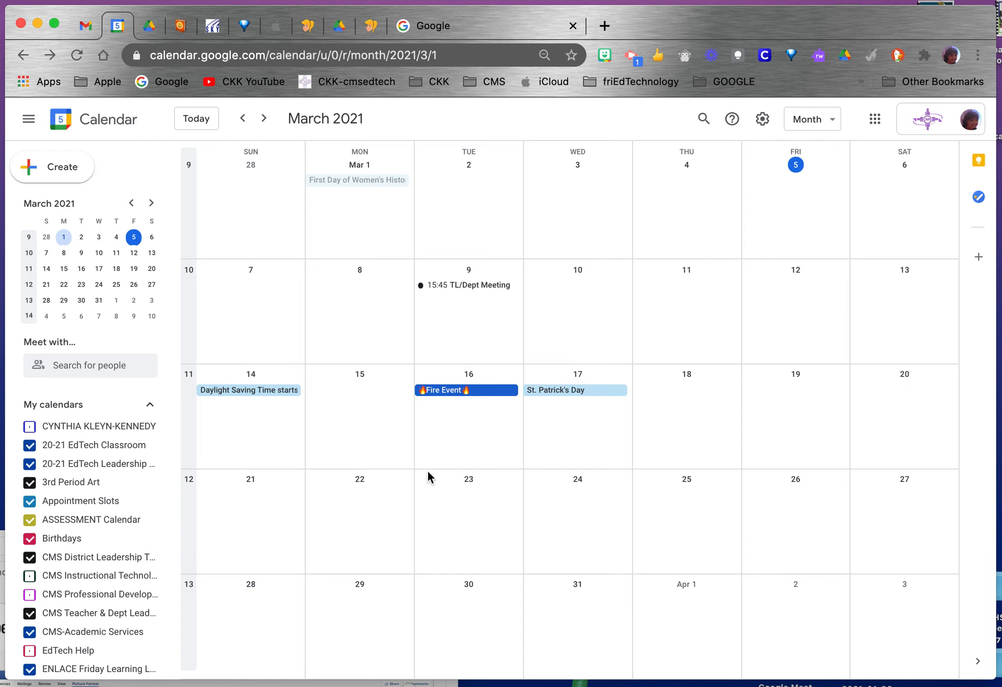
mouse_move(453, 450)
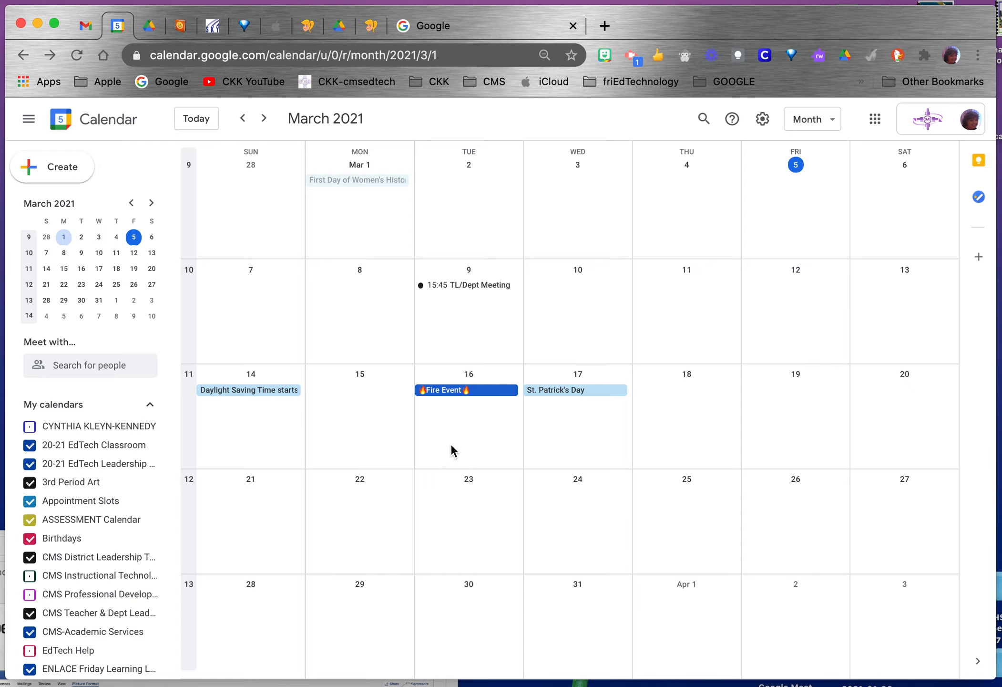